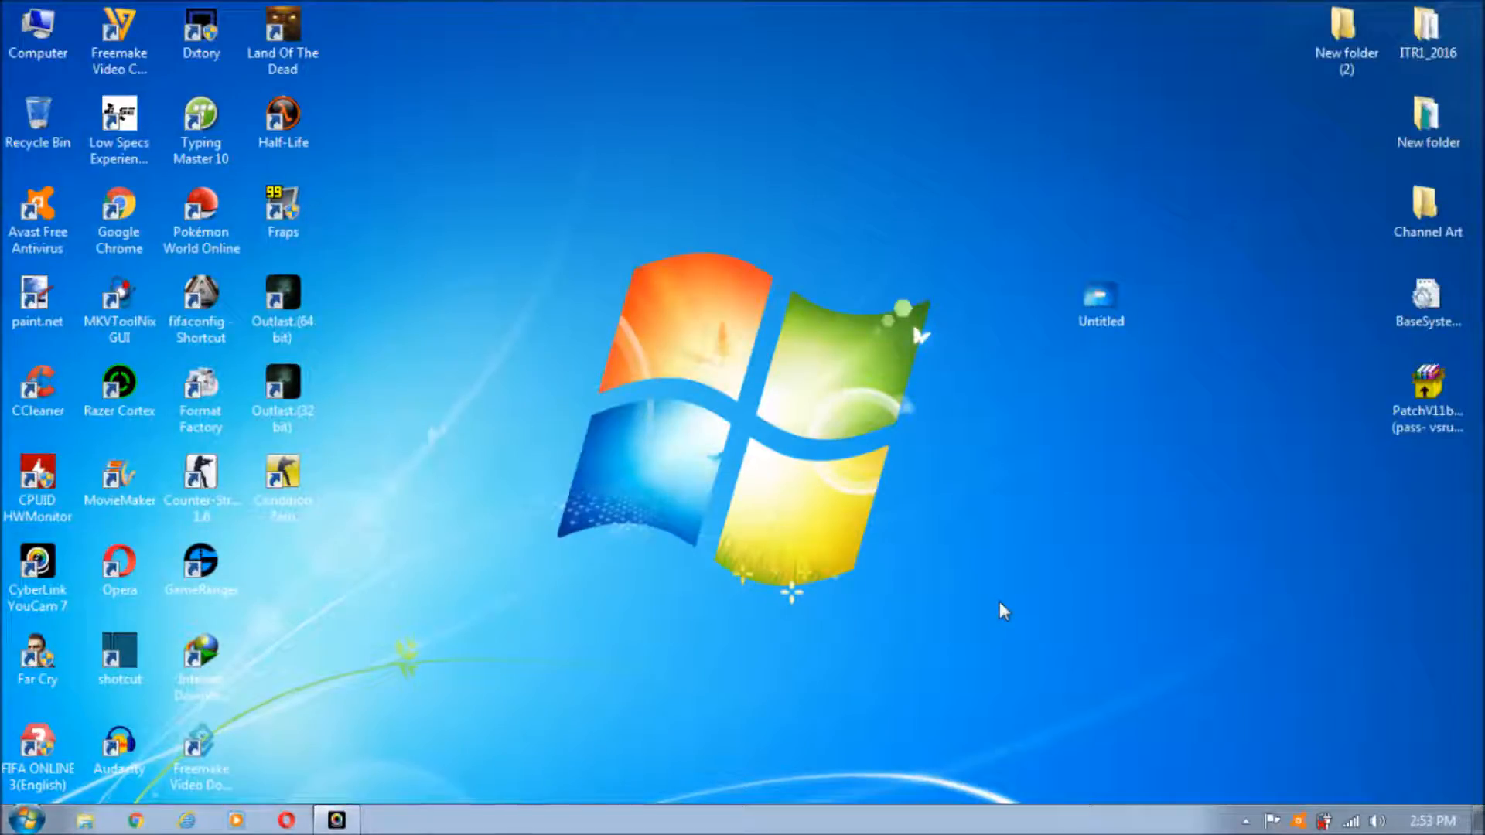
# - View the Untitled error screenshot, then bring up the Condition Zero shortcut's context menu for Properties
pyautogui.click(1098, 300)
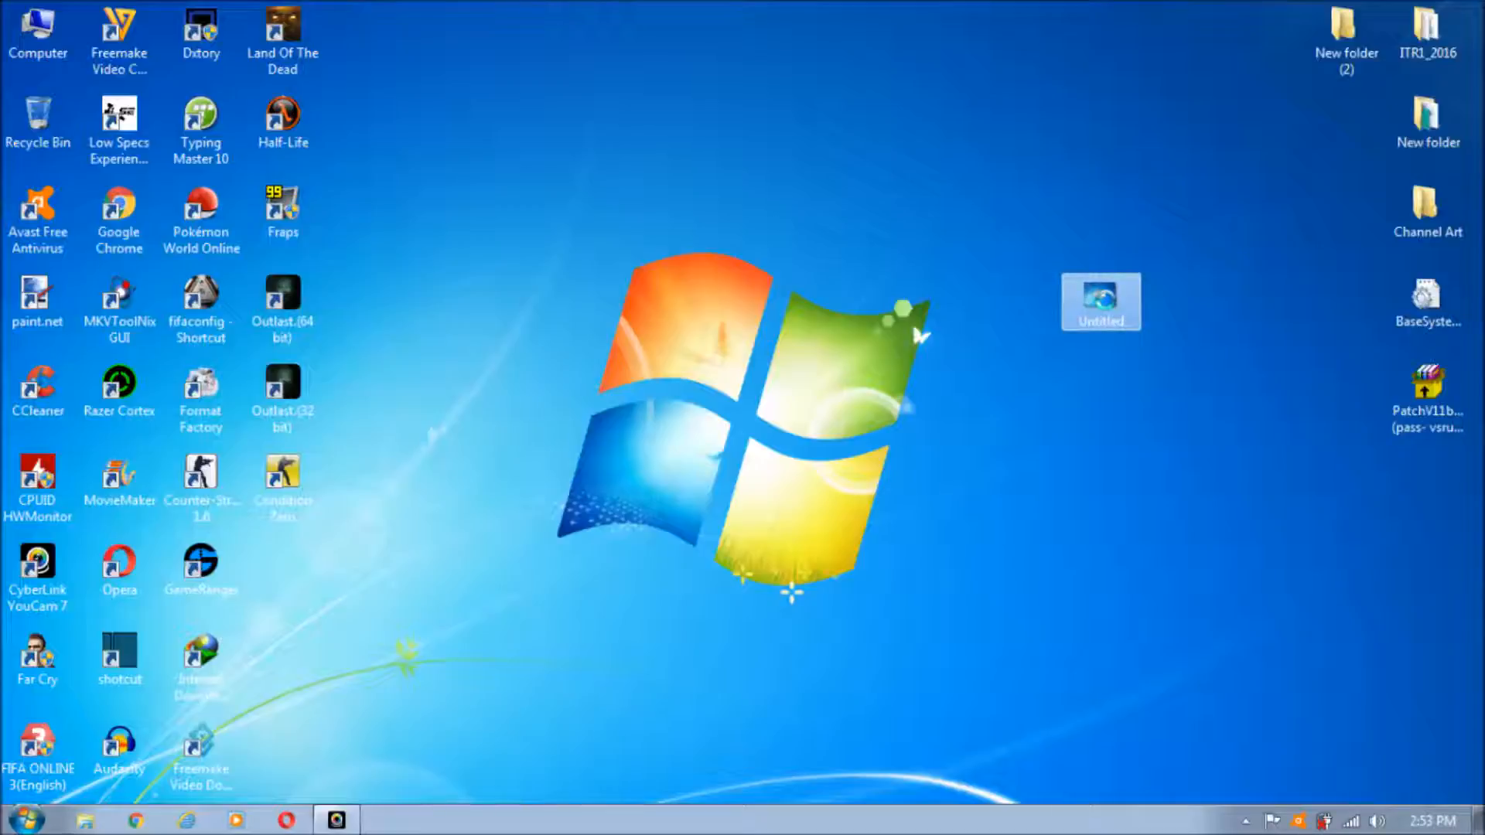
pyautogui.moveTo(1108, 302)
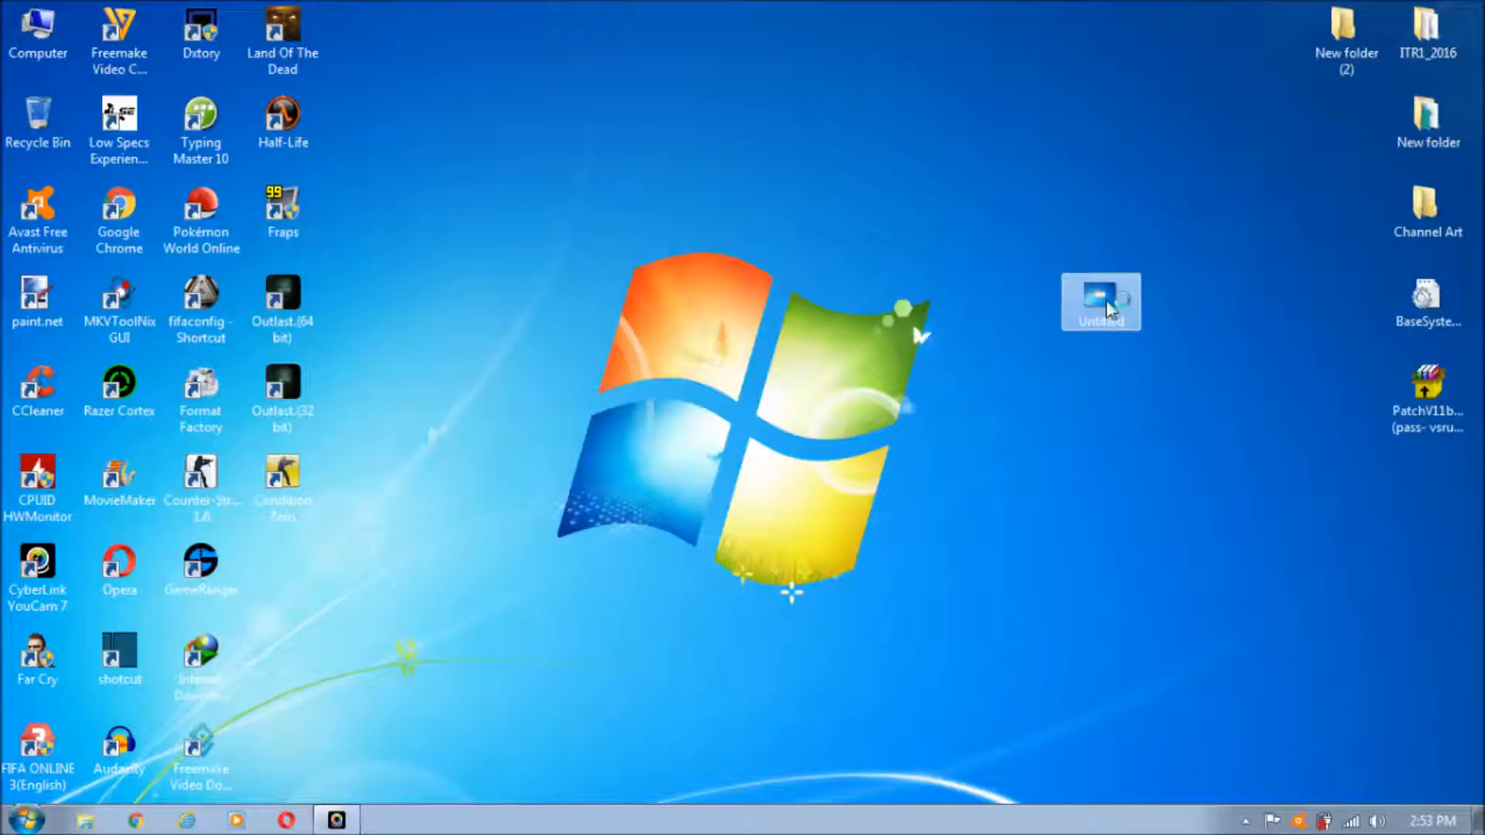
pyautogui.doubleClick(1100, 300)
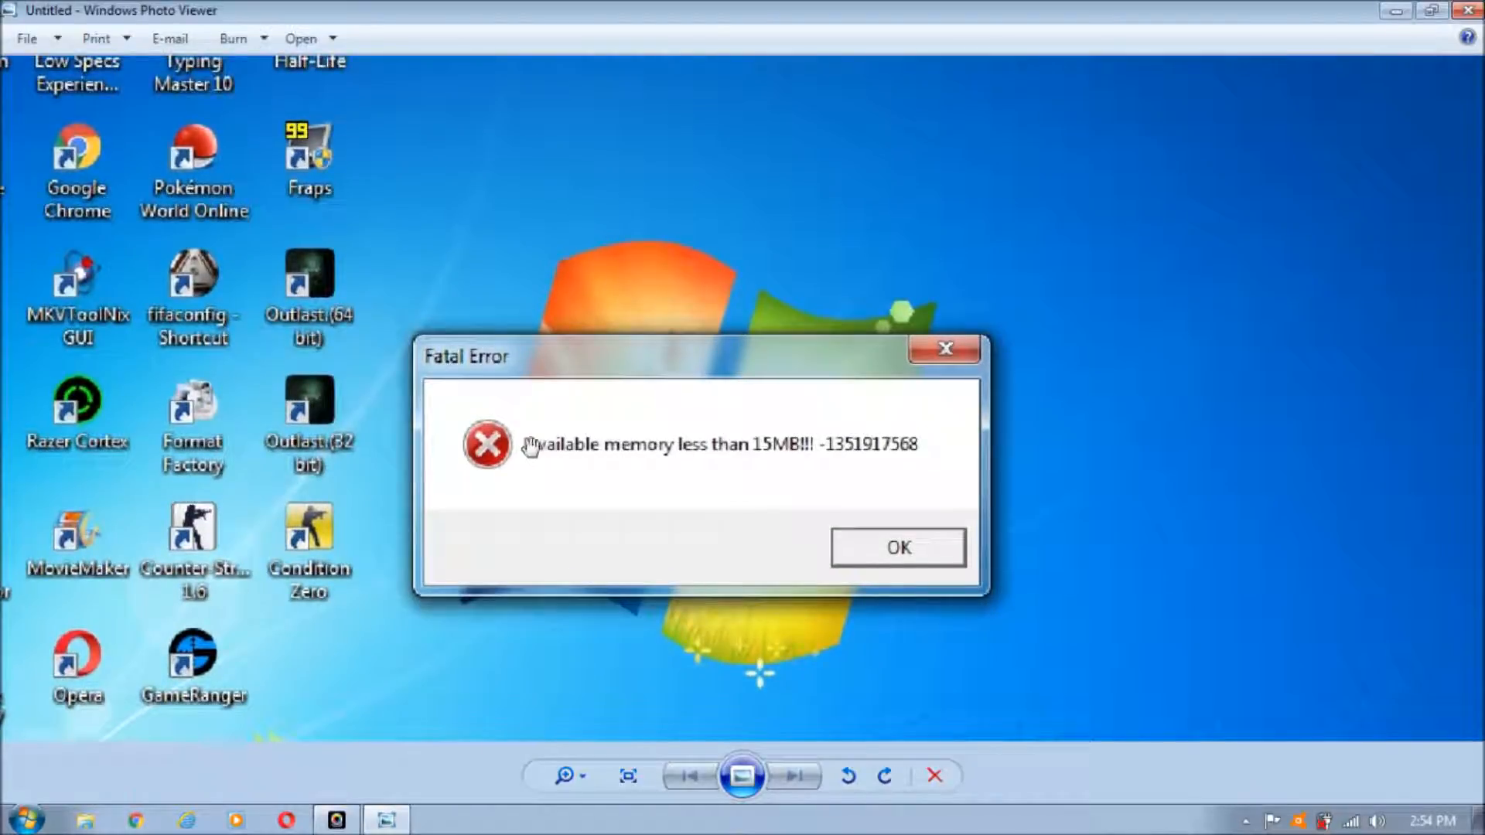
pyautogui.moveTo(596, 470)
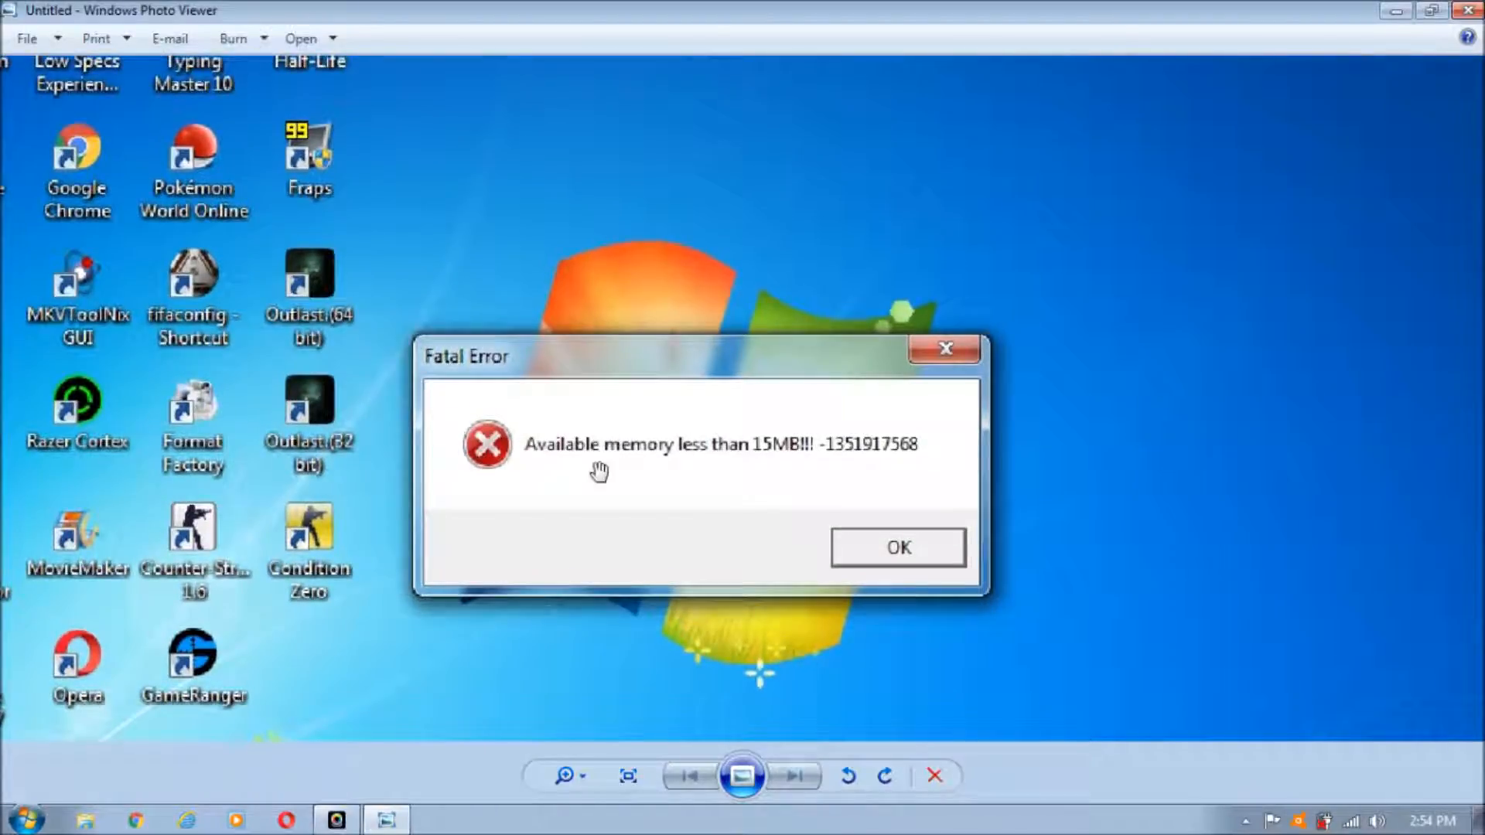
pyautogui.moveTo(750, 484)
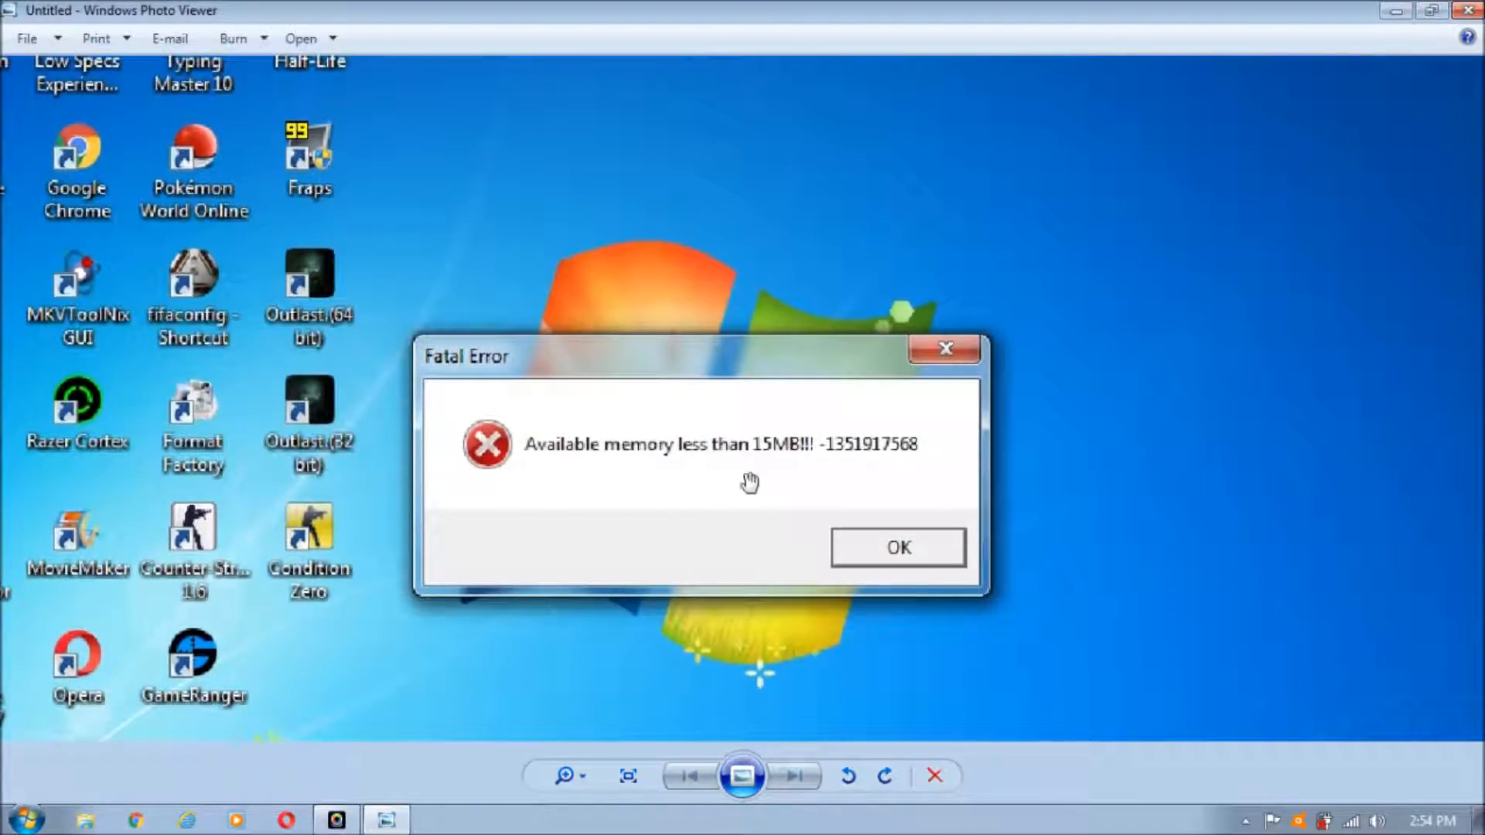
pyautogui.moveTo(823, 470)
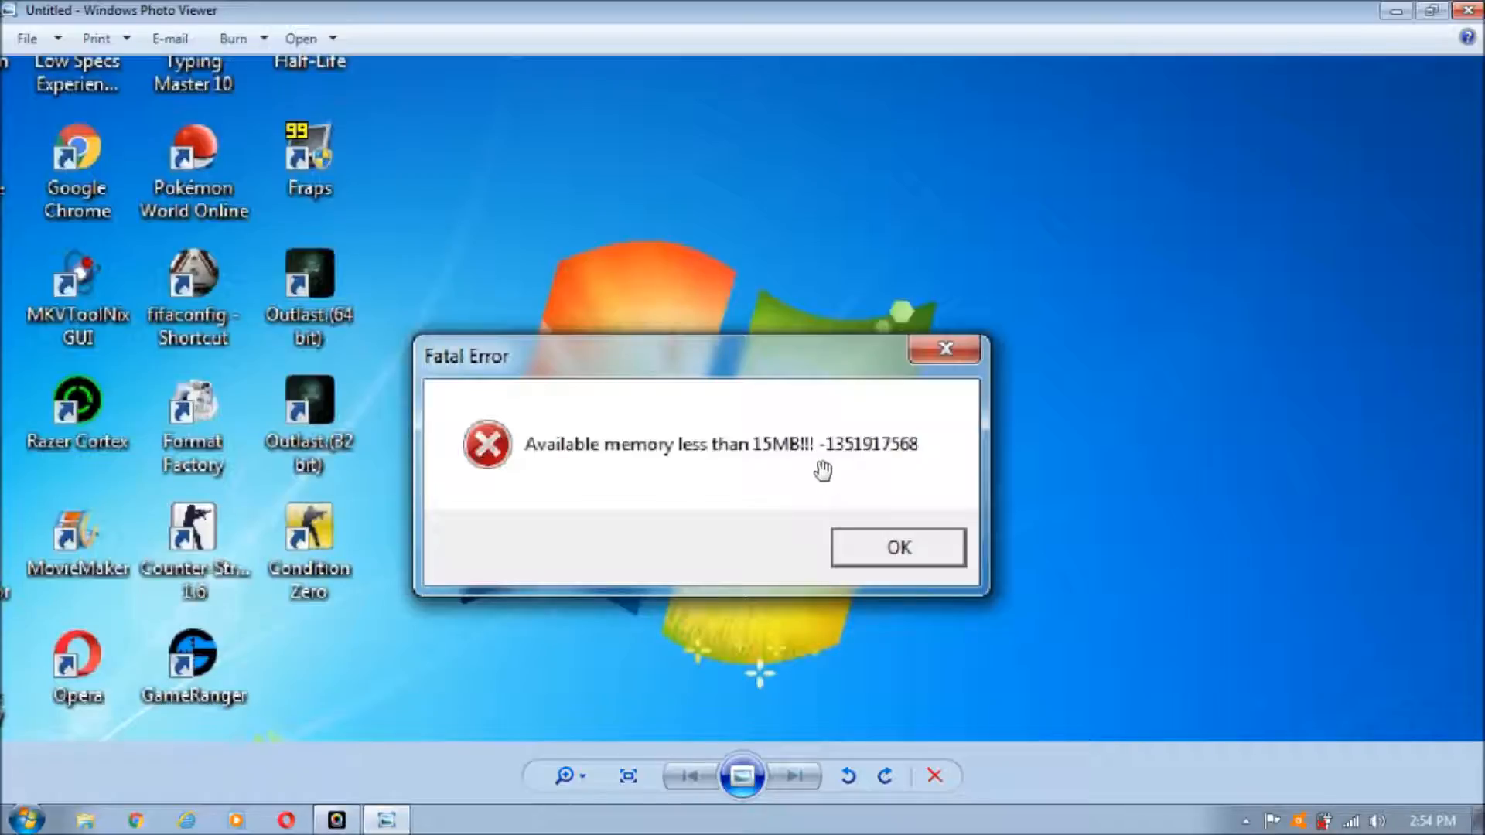
pyautogui.moveTo(888, 473)
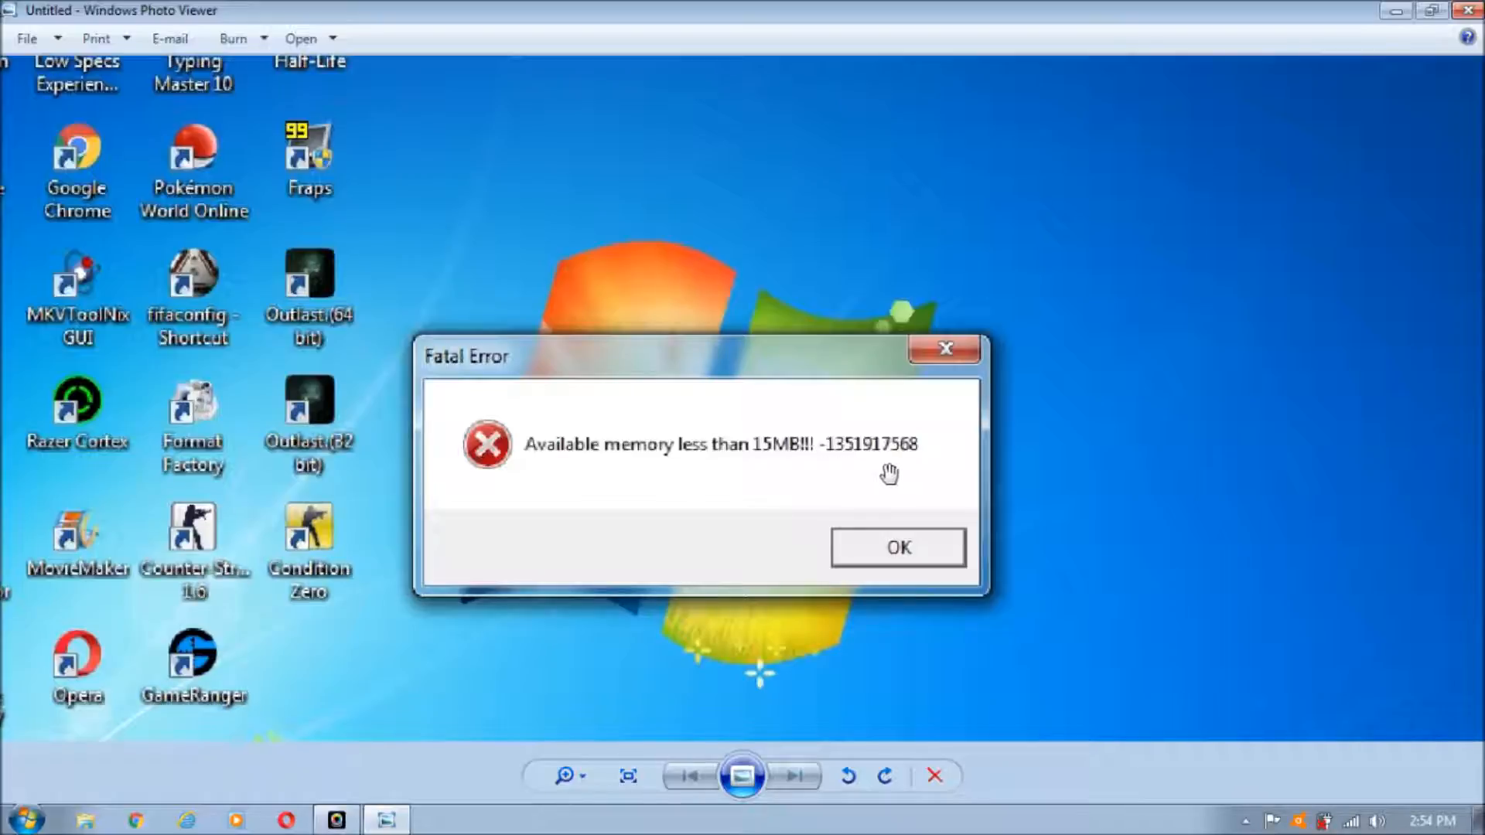
pyautogui.moveTo(968, 467)
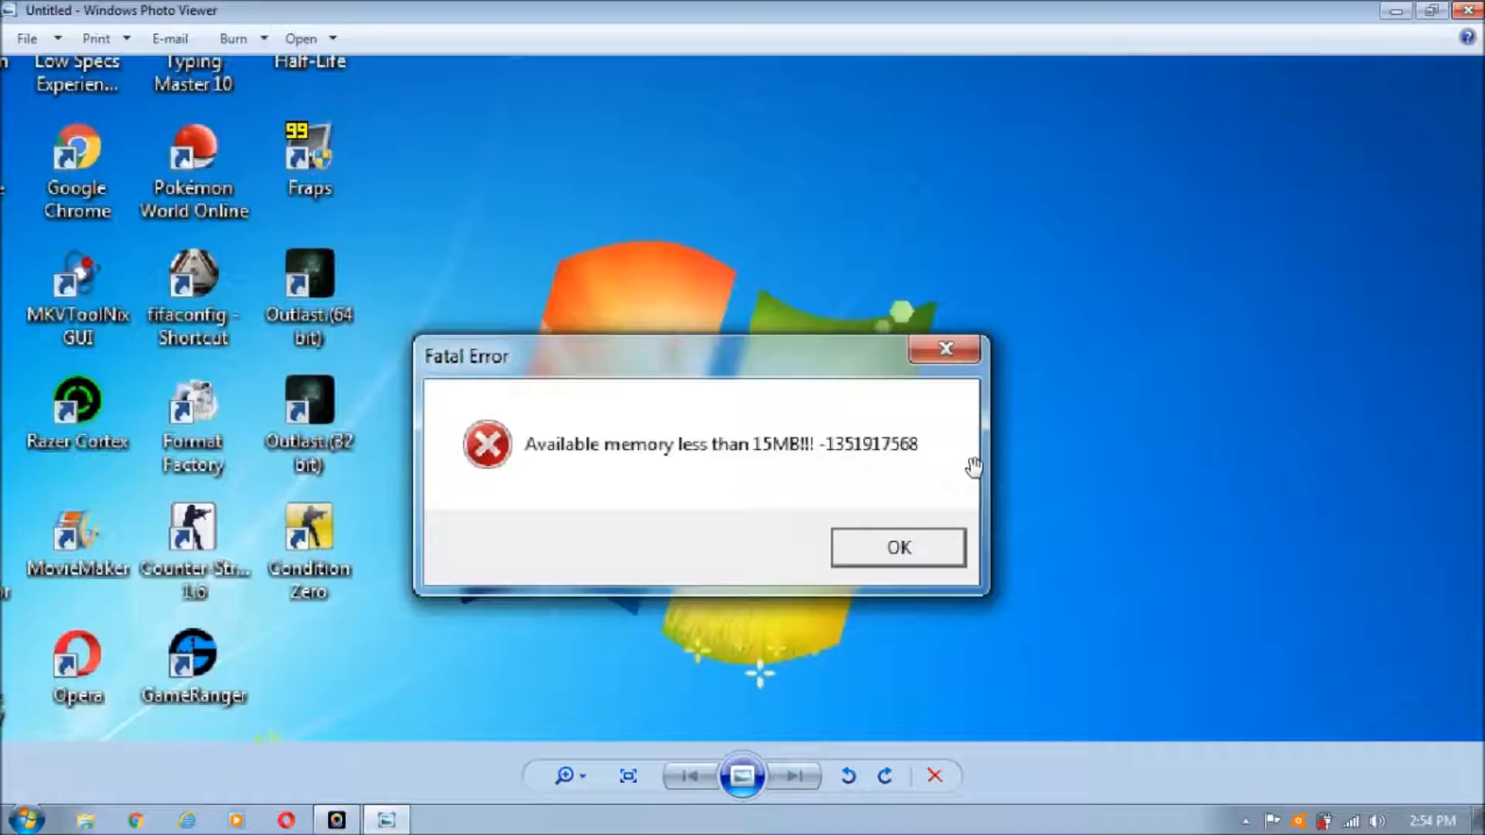
pyautogui.moveTo(736, 631)
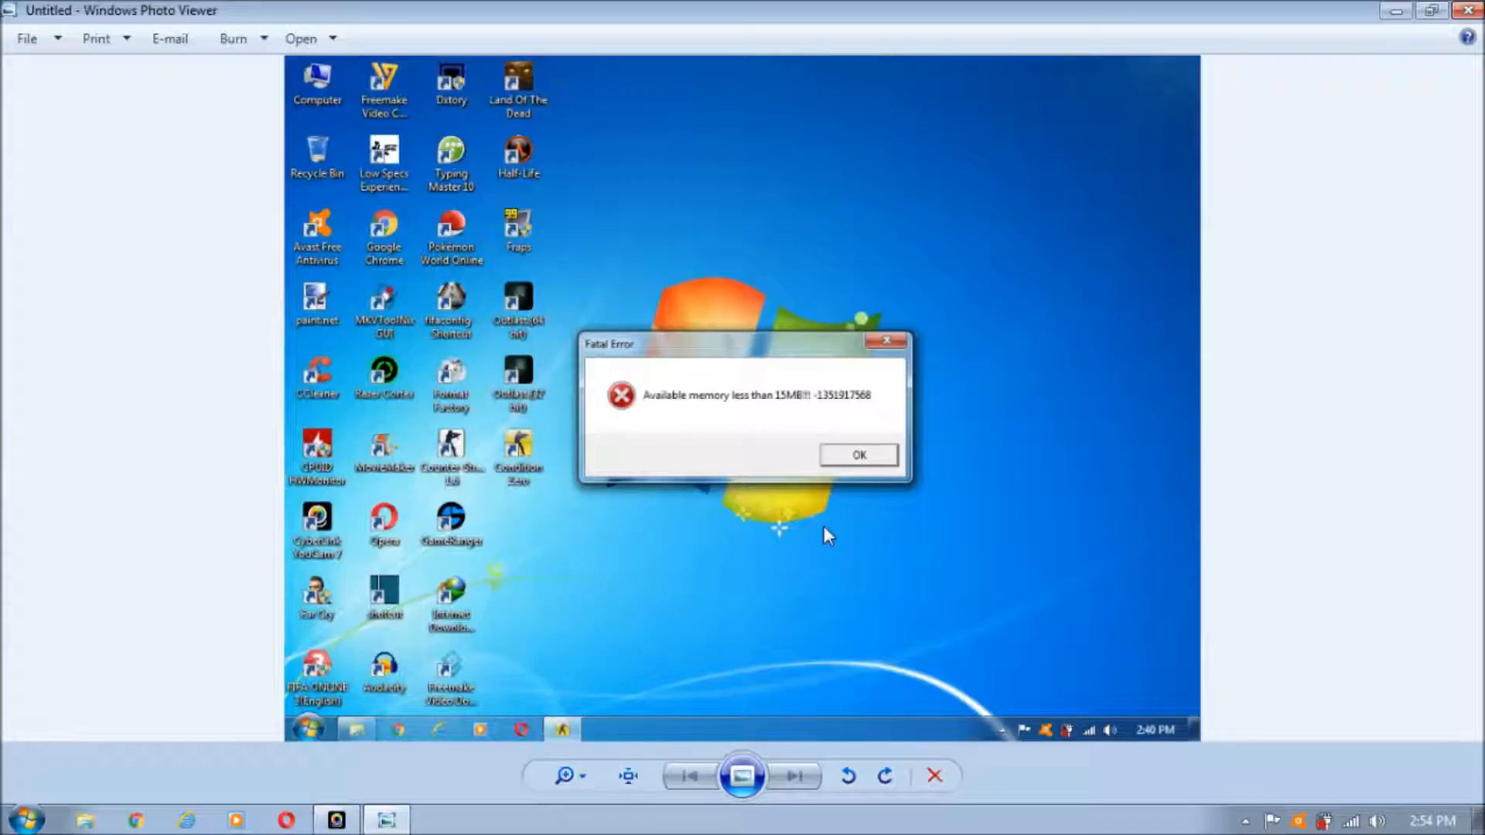
pyautogui.moveTo(735, 397)
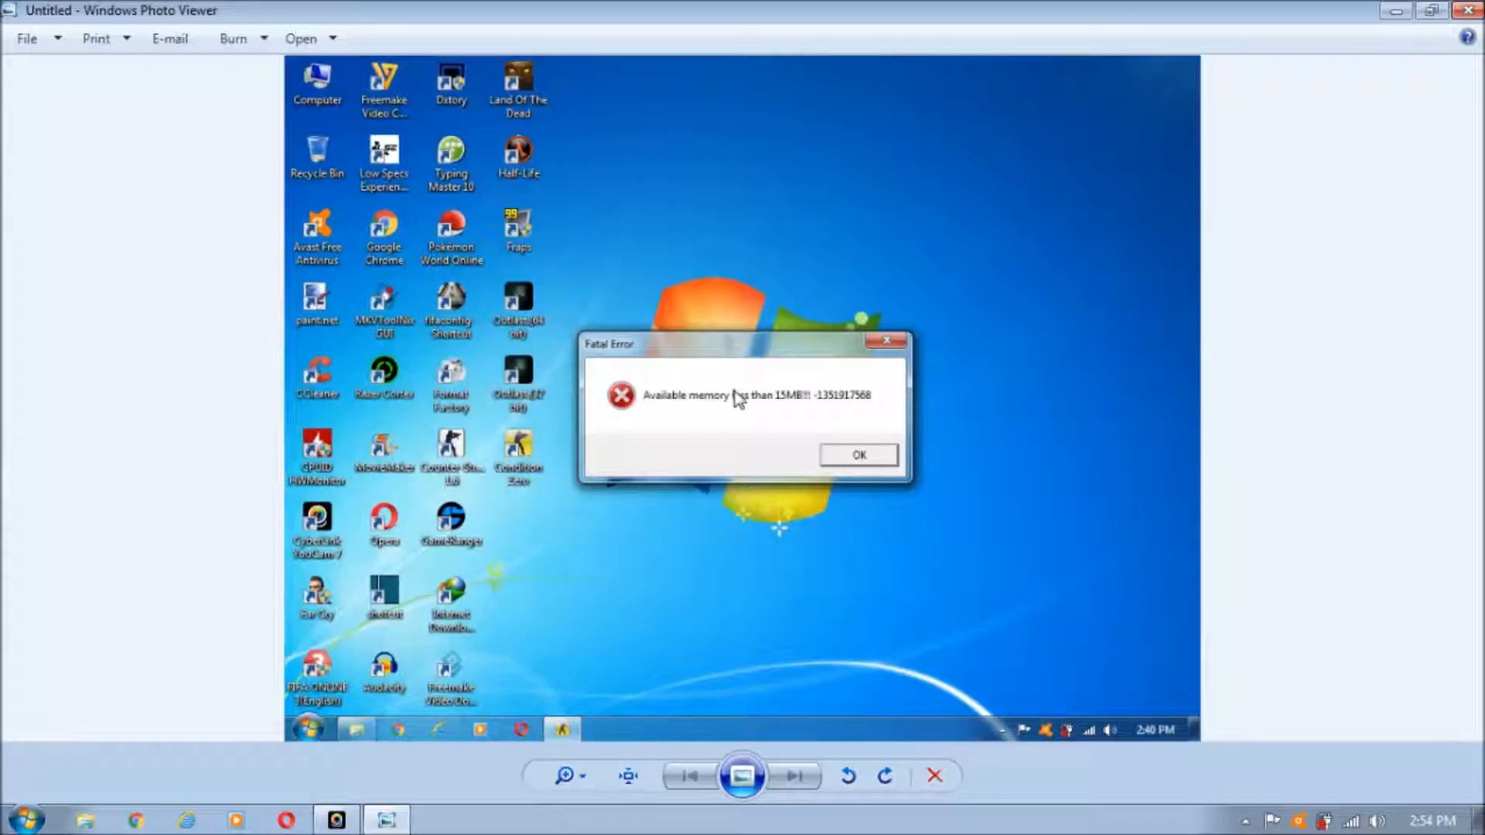
pyautogui.moveTo(830, 266)
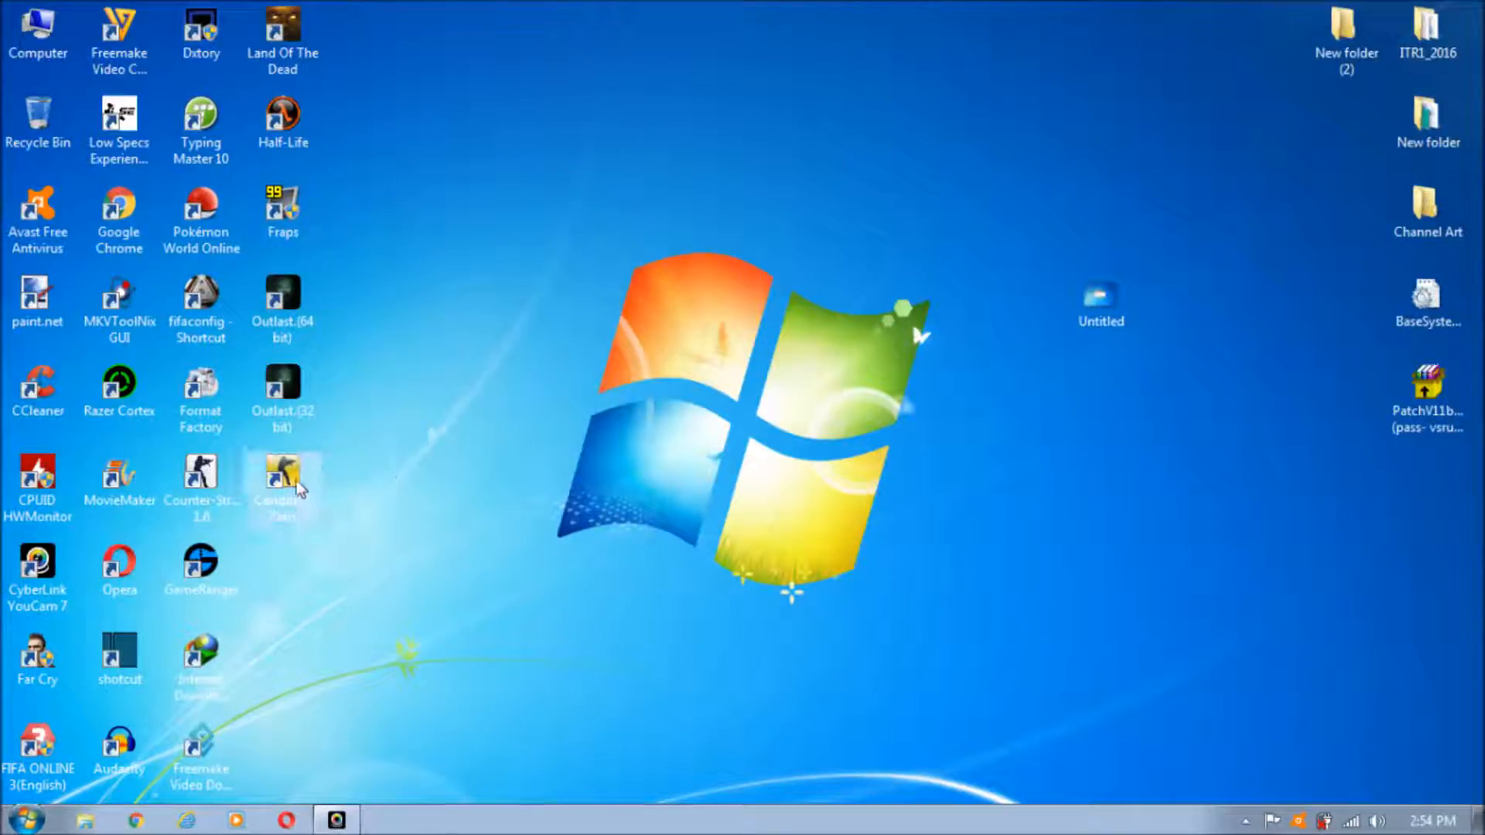
pyautogui.click(283, 482)
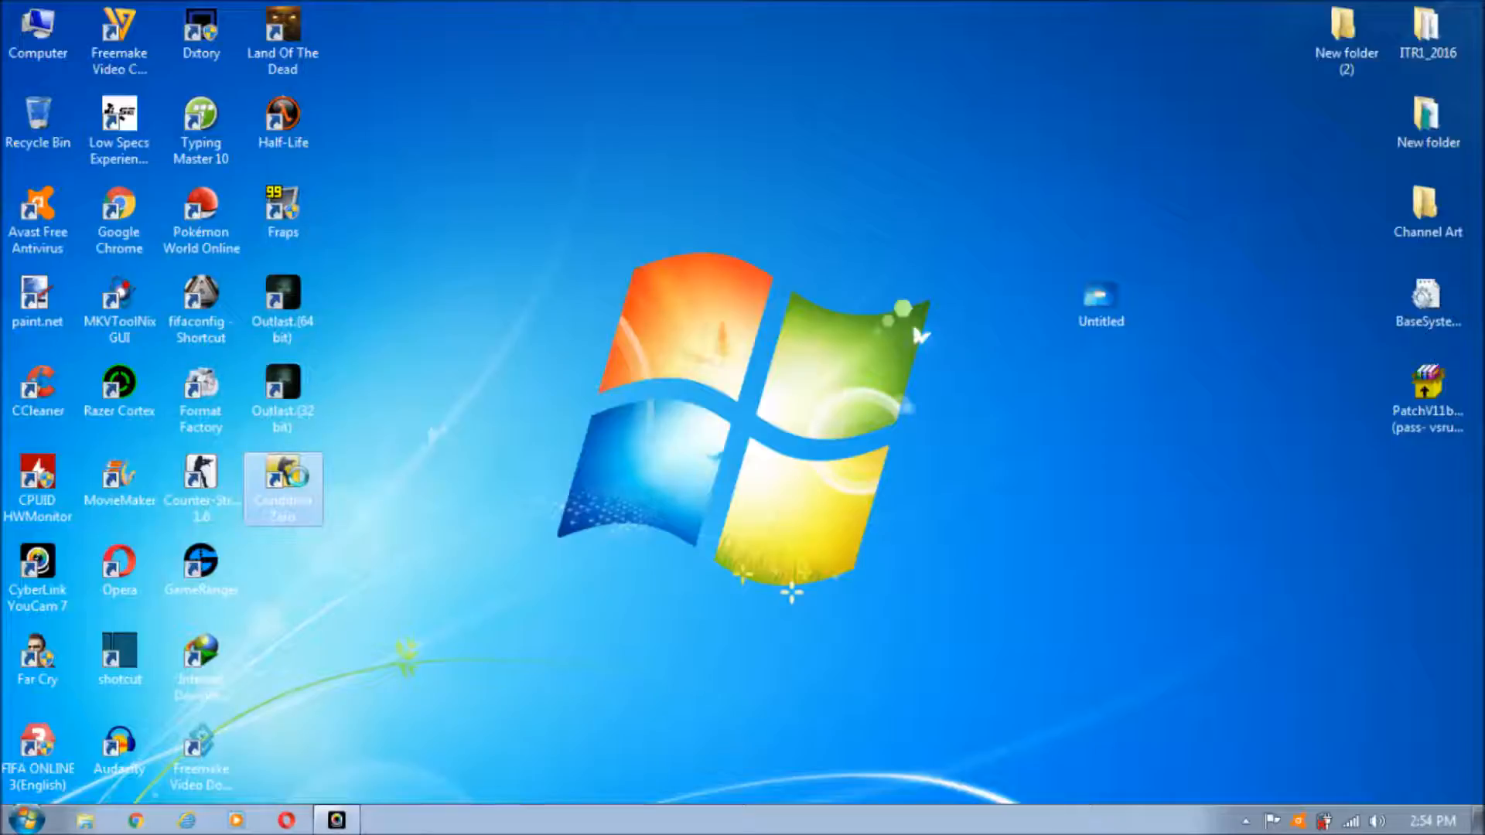
pyautogui.rightClick(281, 488)
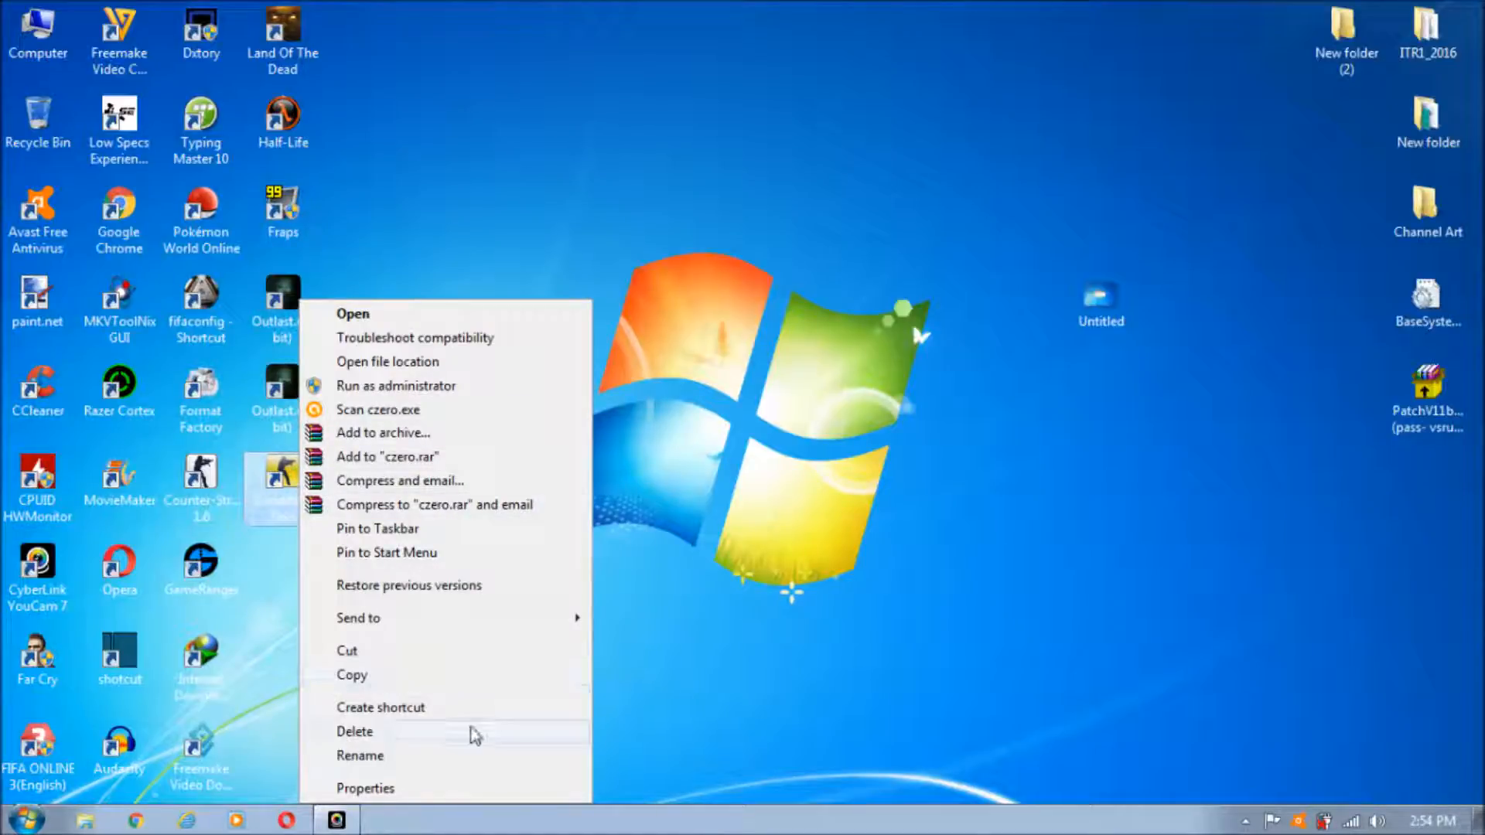
pyautogui.moveTo(430, 798)
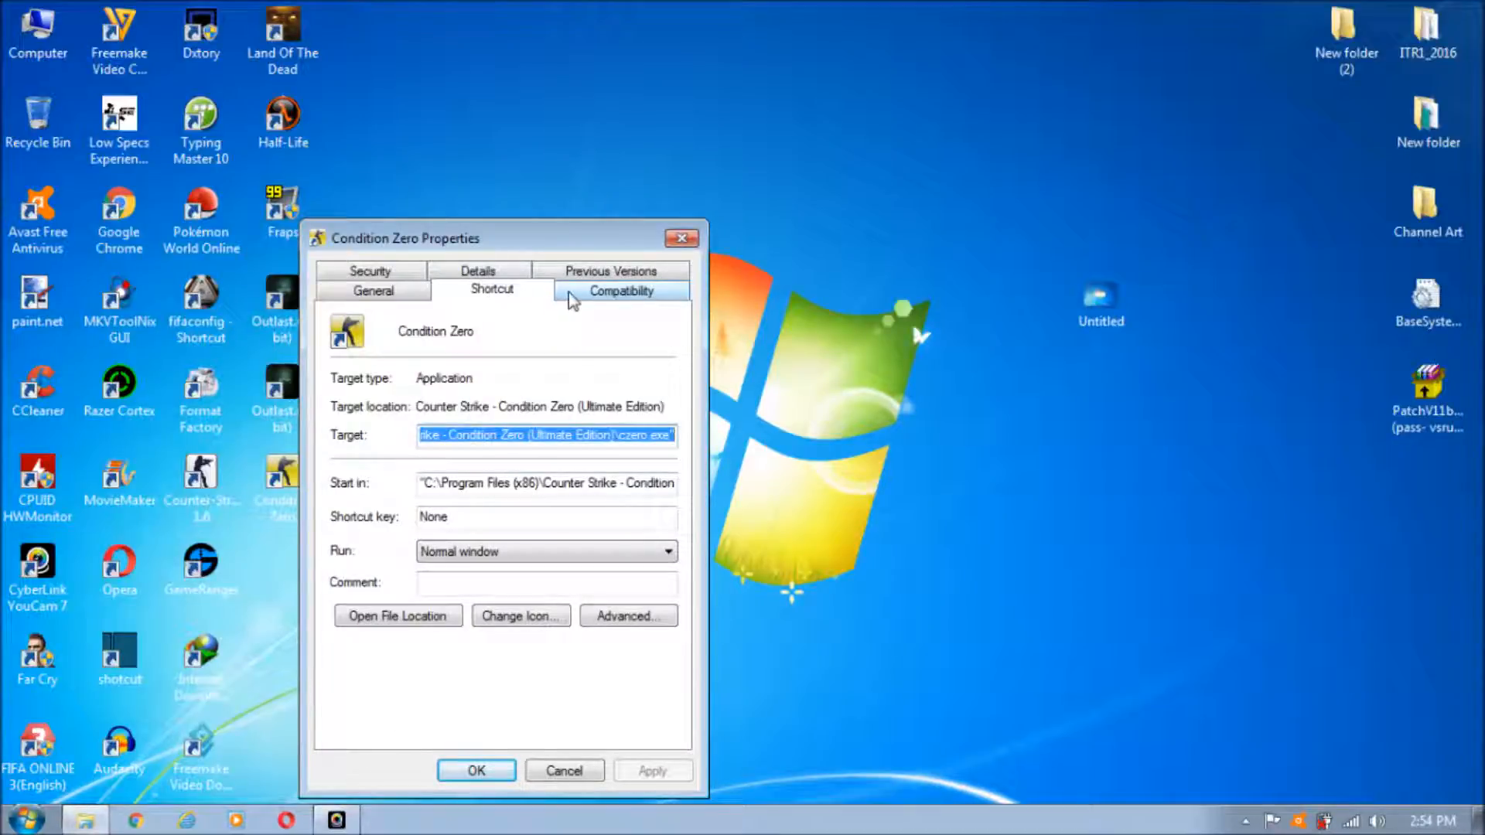
pyautogui.moveTo(631, 302)
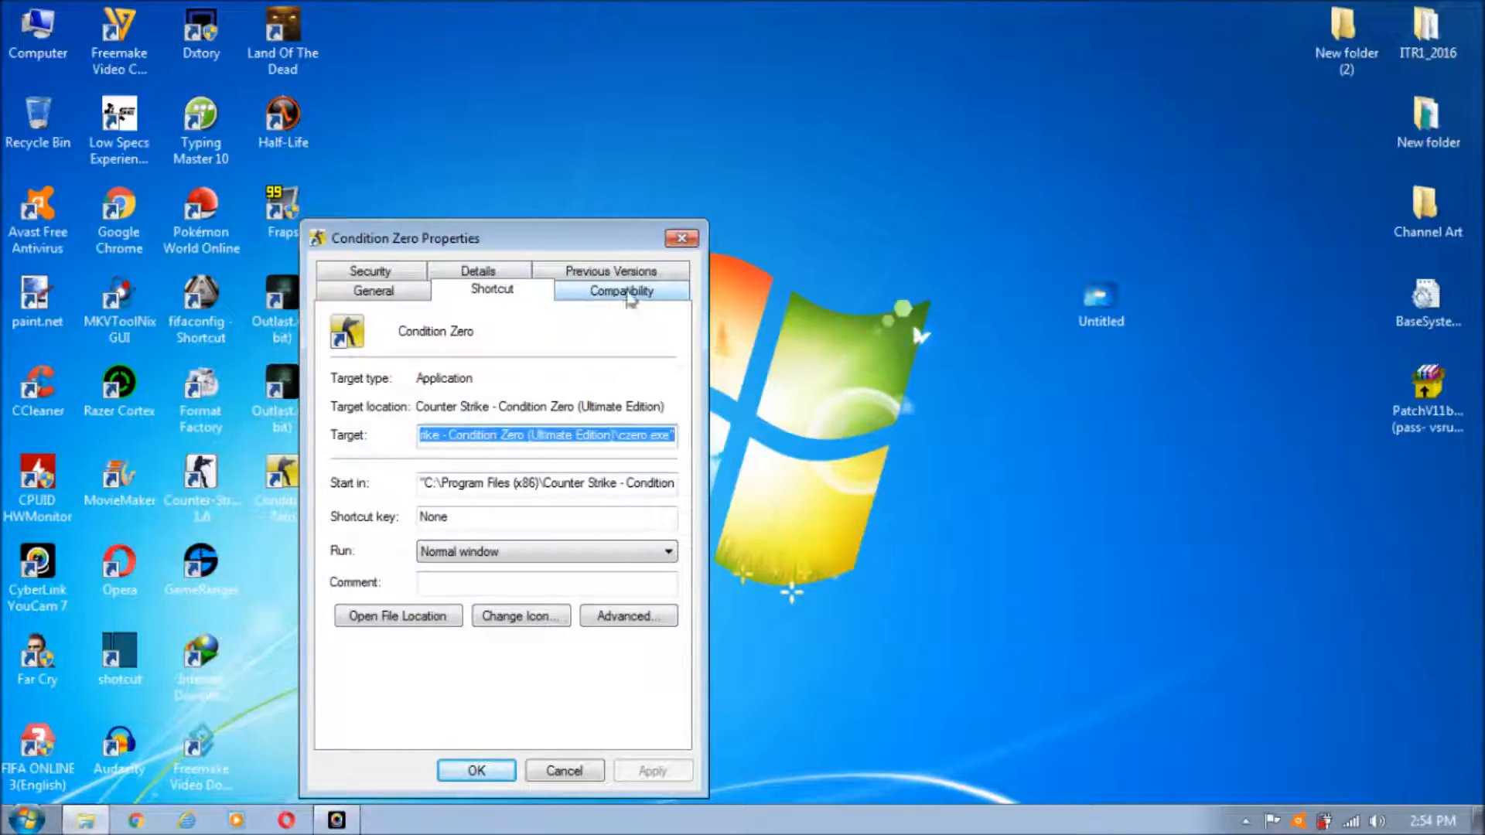
# - In the Compatibility settings, enable 'Run this program in compatibility mode for:'
pyautogui.click(622, 291)
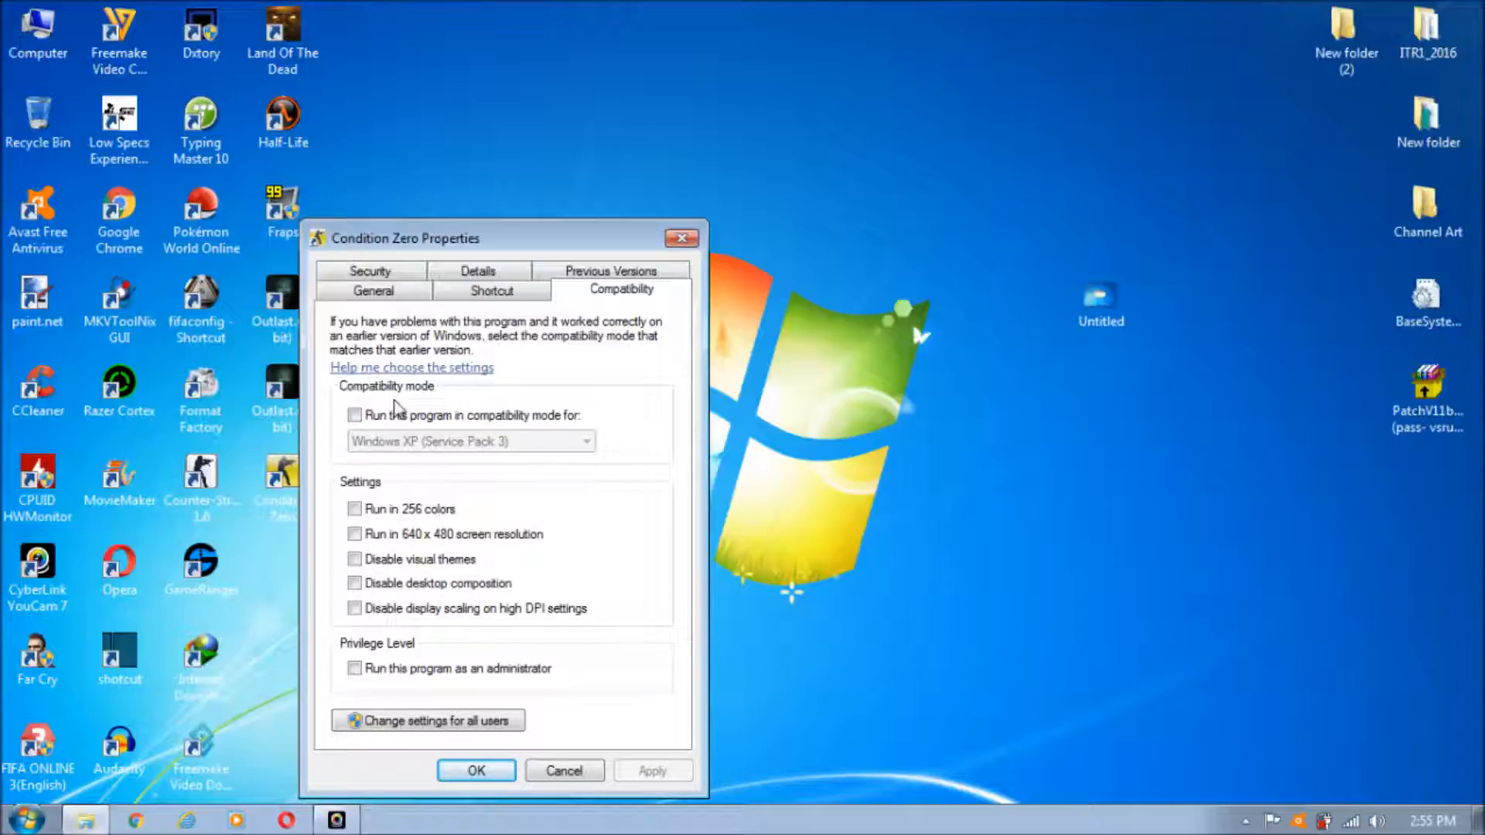
pyautogui.moveTo(365, 404)
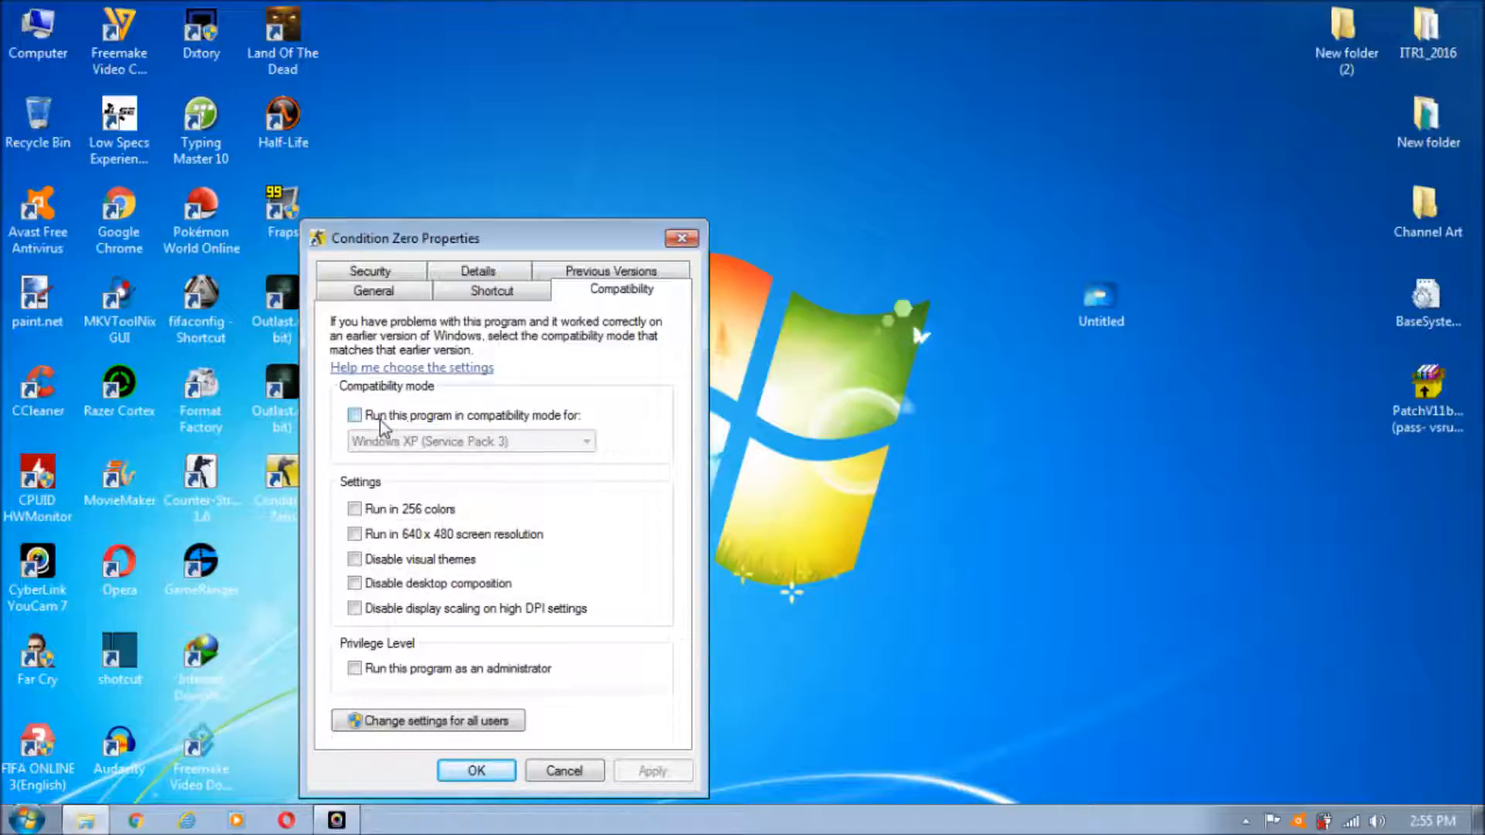
pyautogui.moveTo(407, 432)
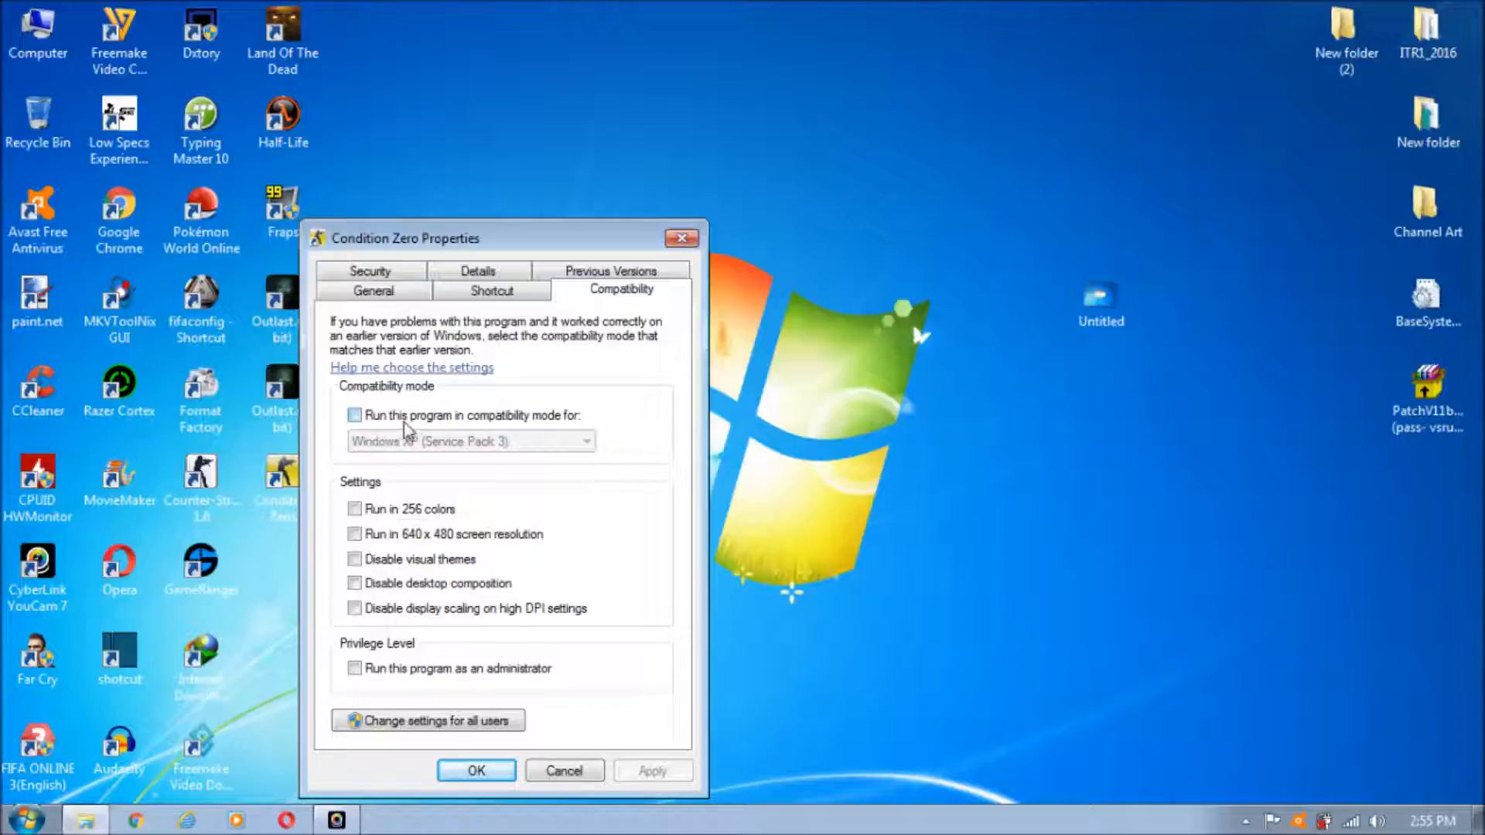
pyautogui.moveTo(512, 427)
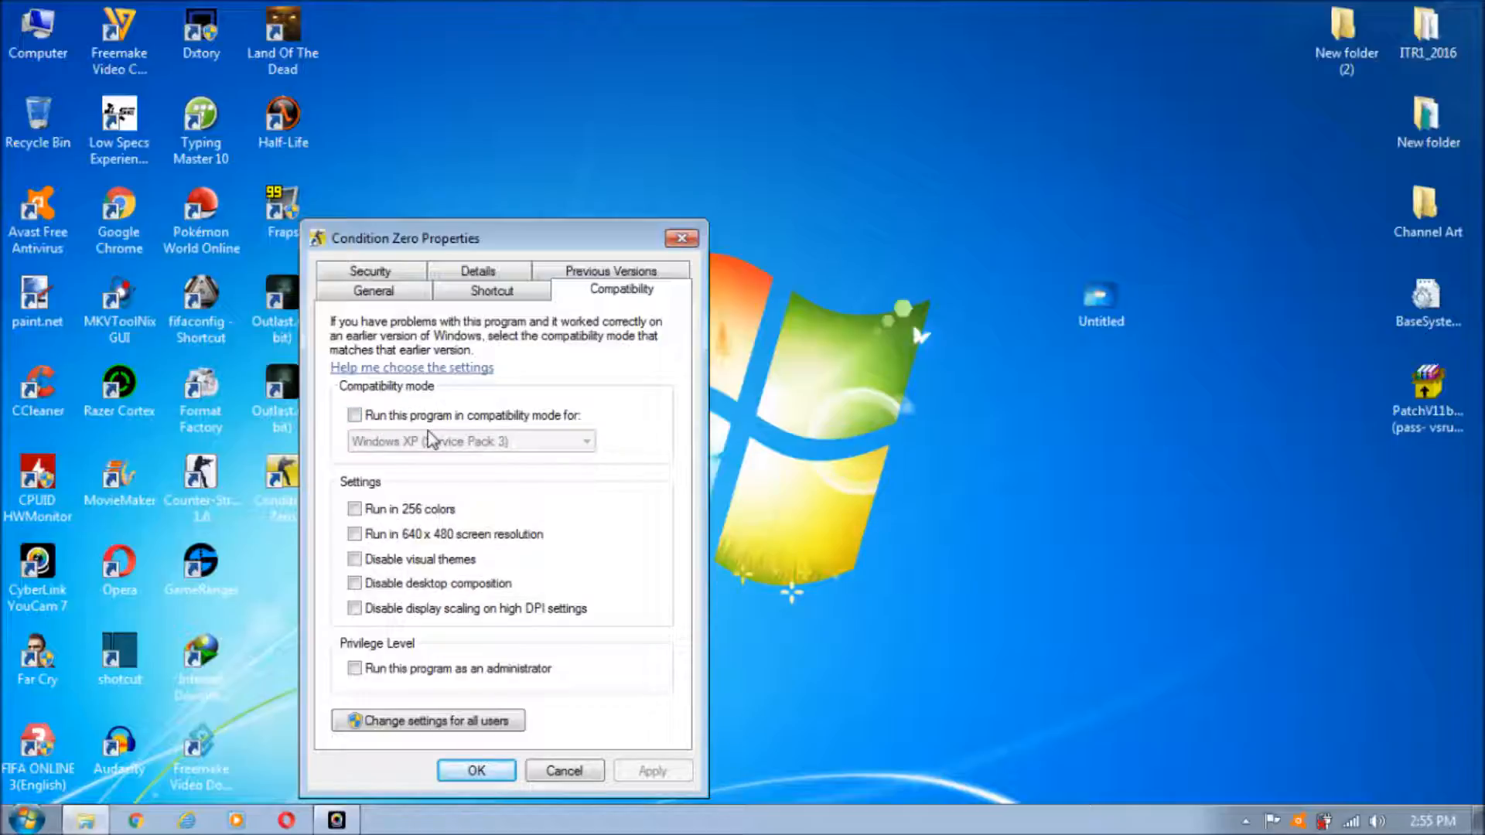
pyautogui.moveTo(478, 449)
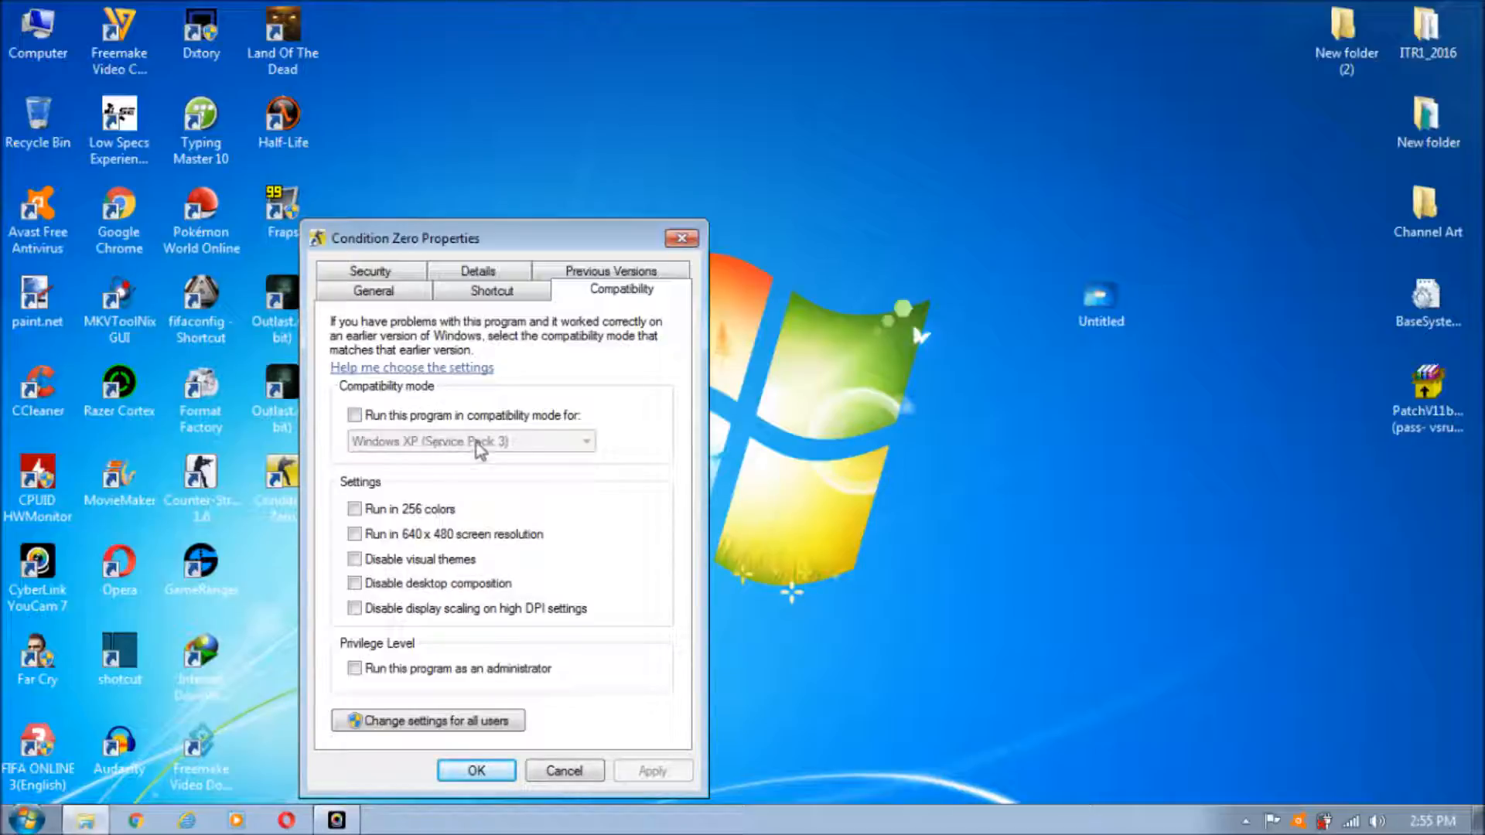
pyautogui.click(354, 415)
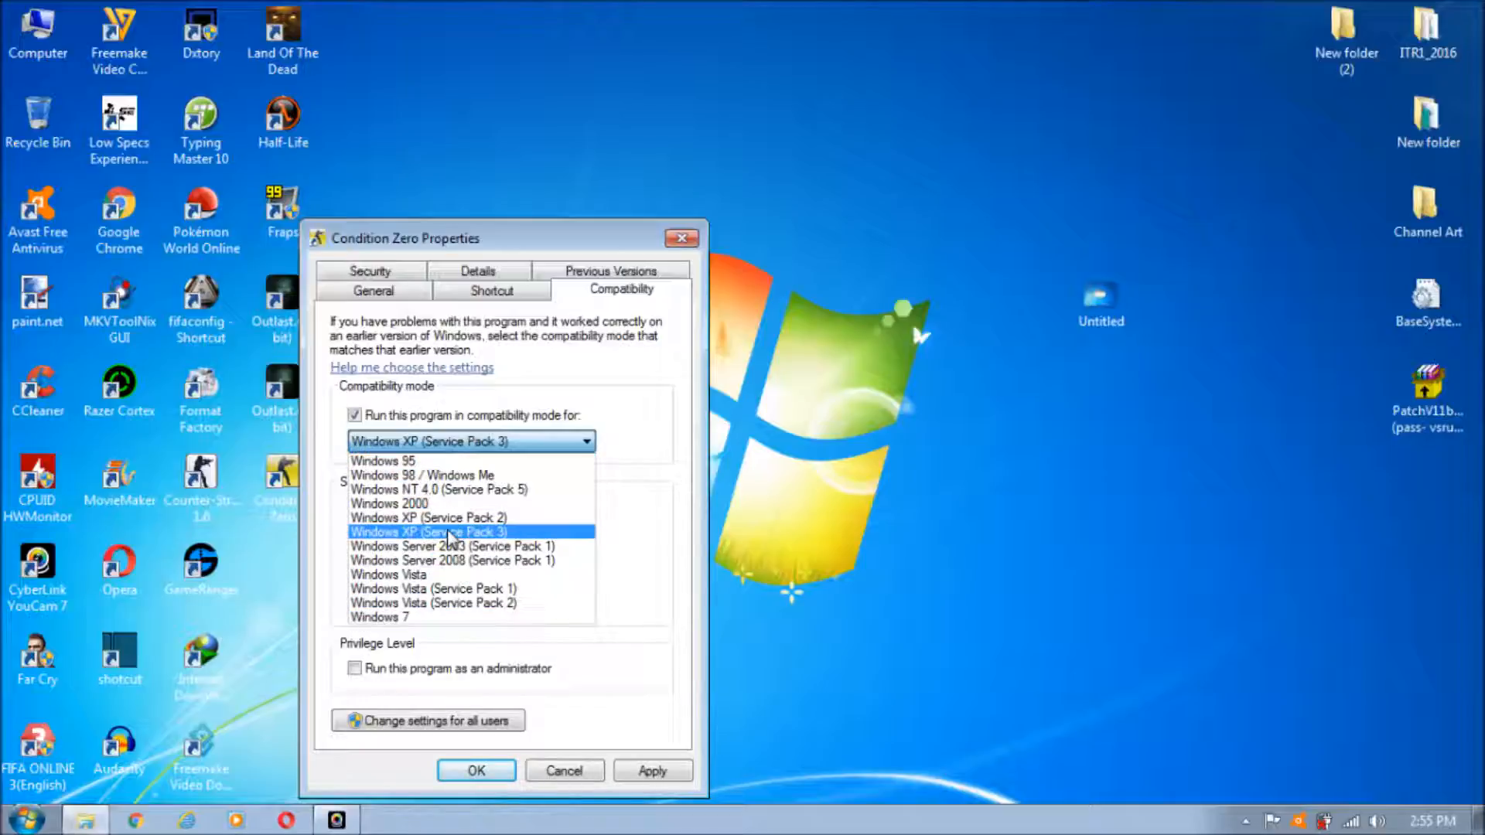
# - Choose Windows XP (Service Pack 3) and apply the compatibility settings
pyautogui.click(452, 532)
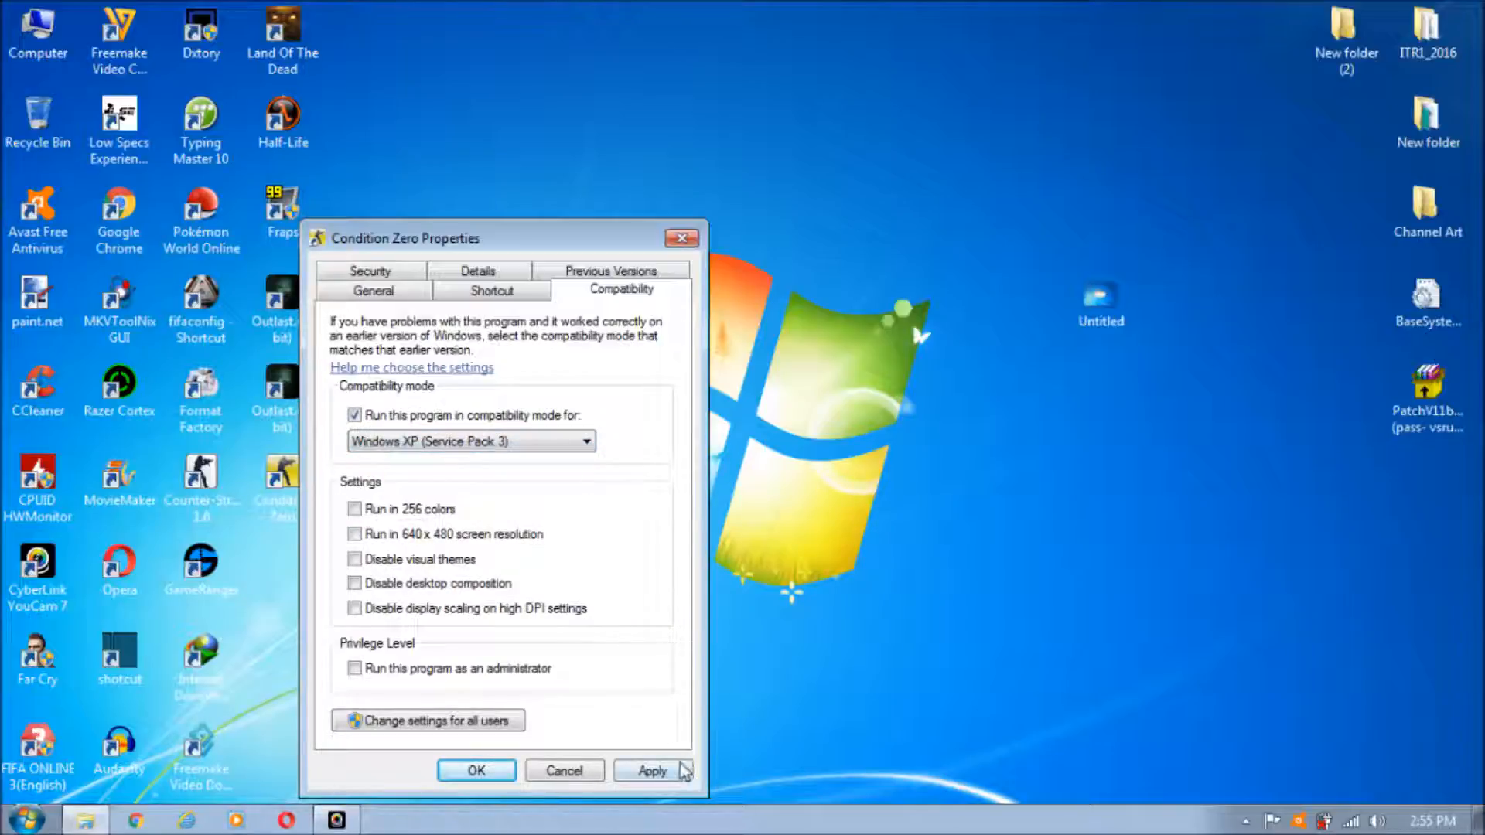
pyautogui.click(476, 770)
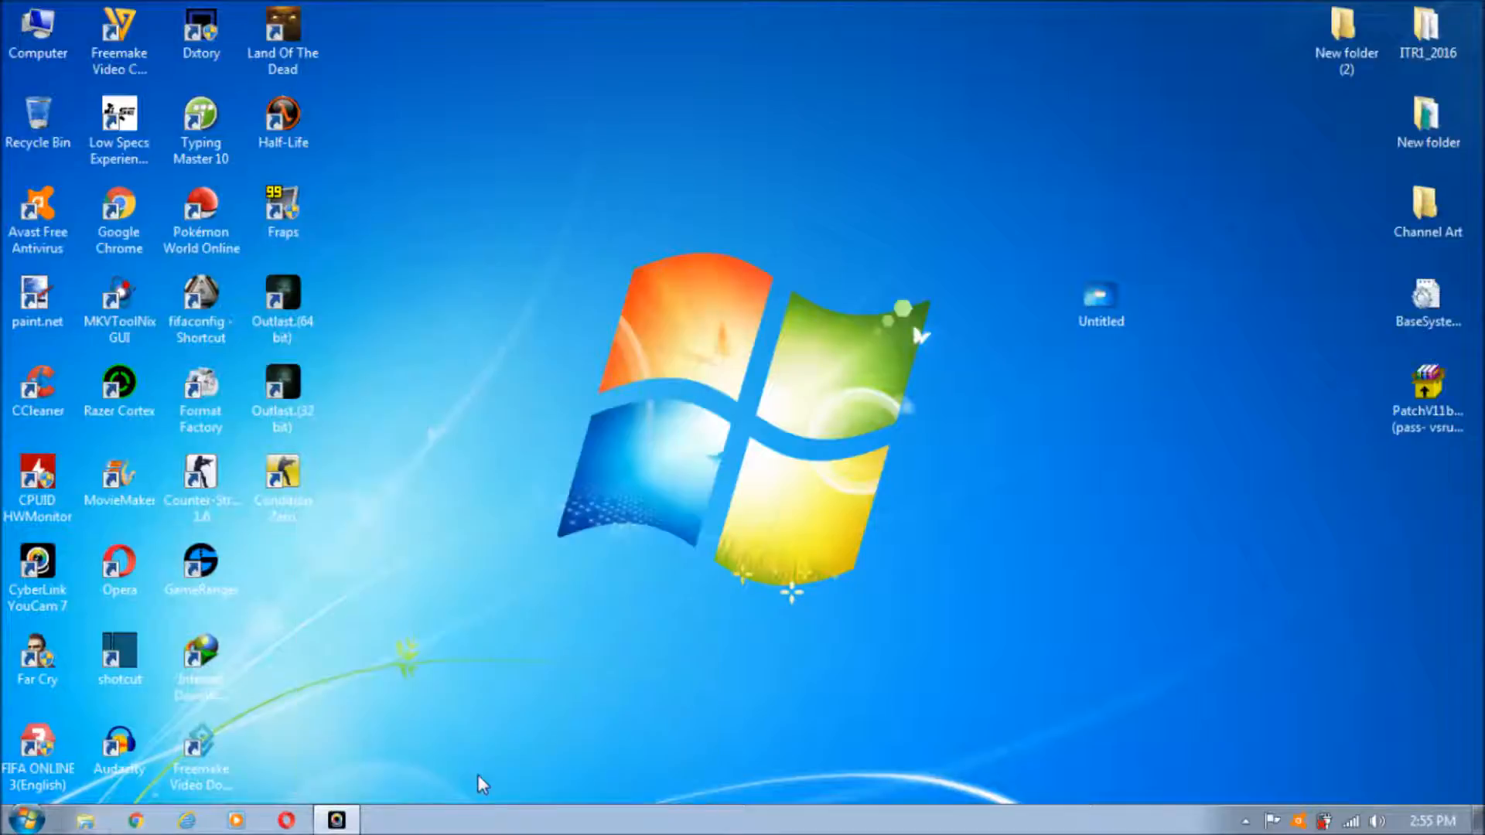
pyautogui.moveTo(532, 412)
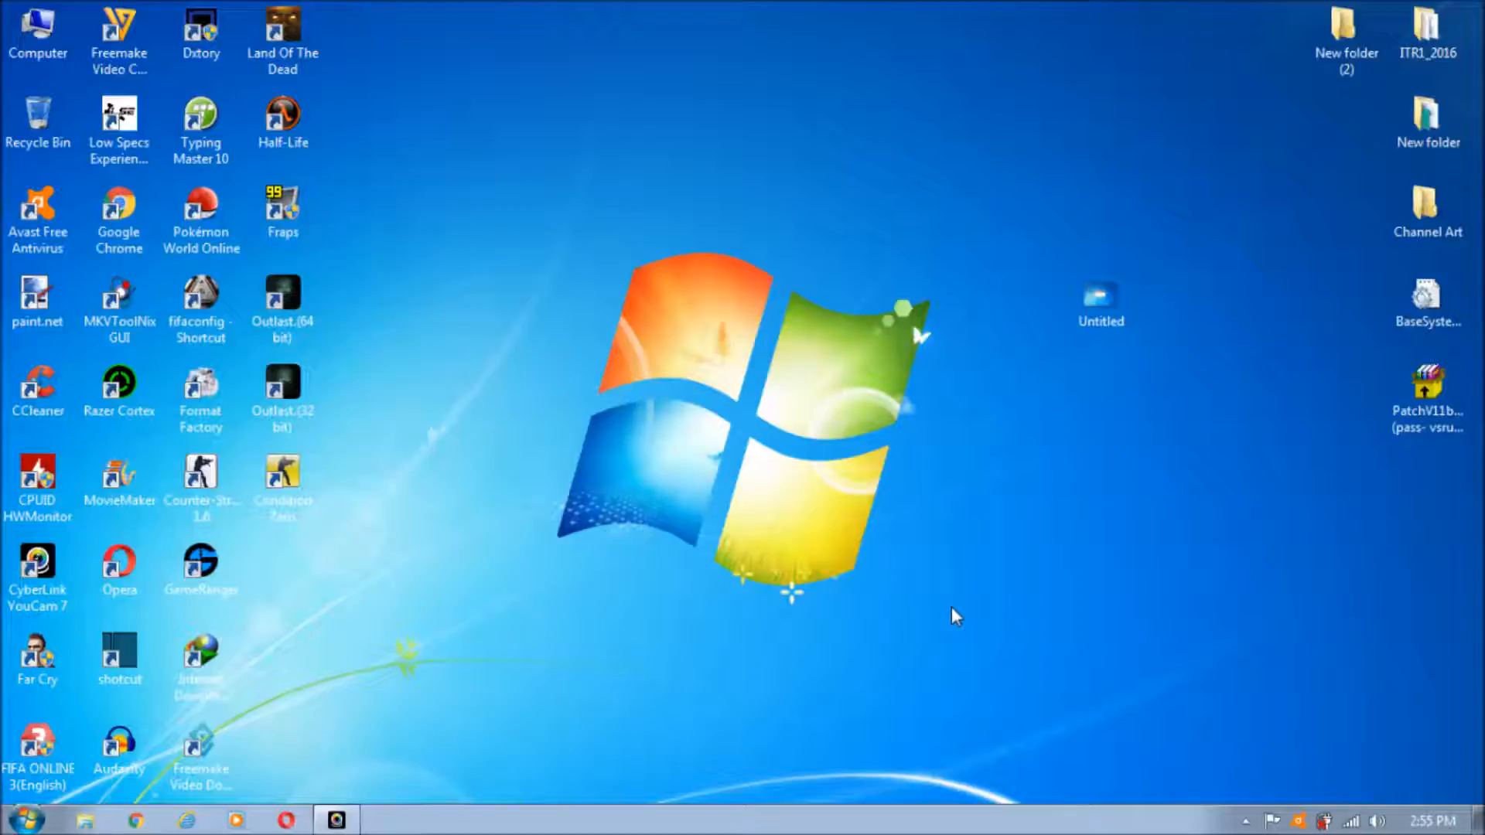
pyautogui.click(119, 124)
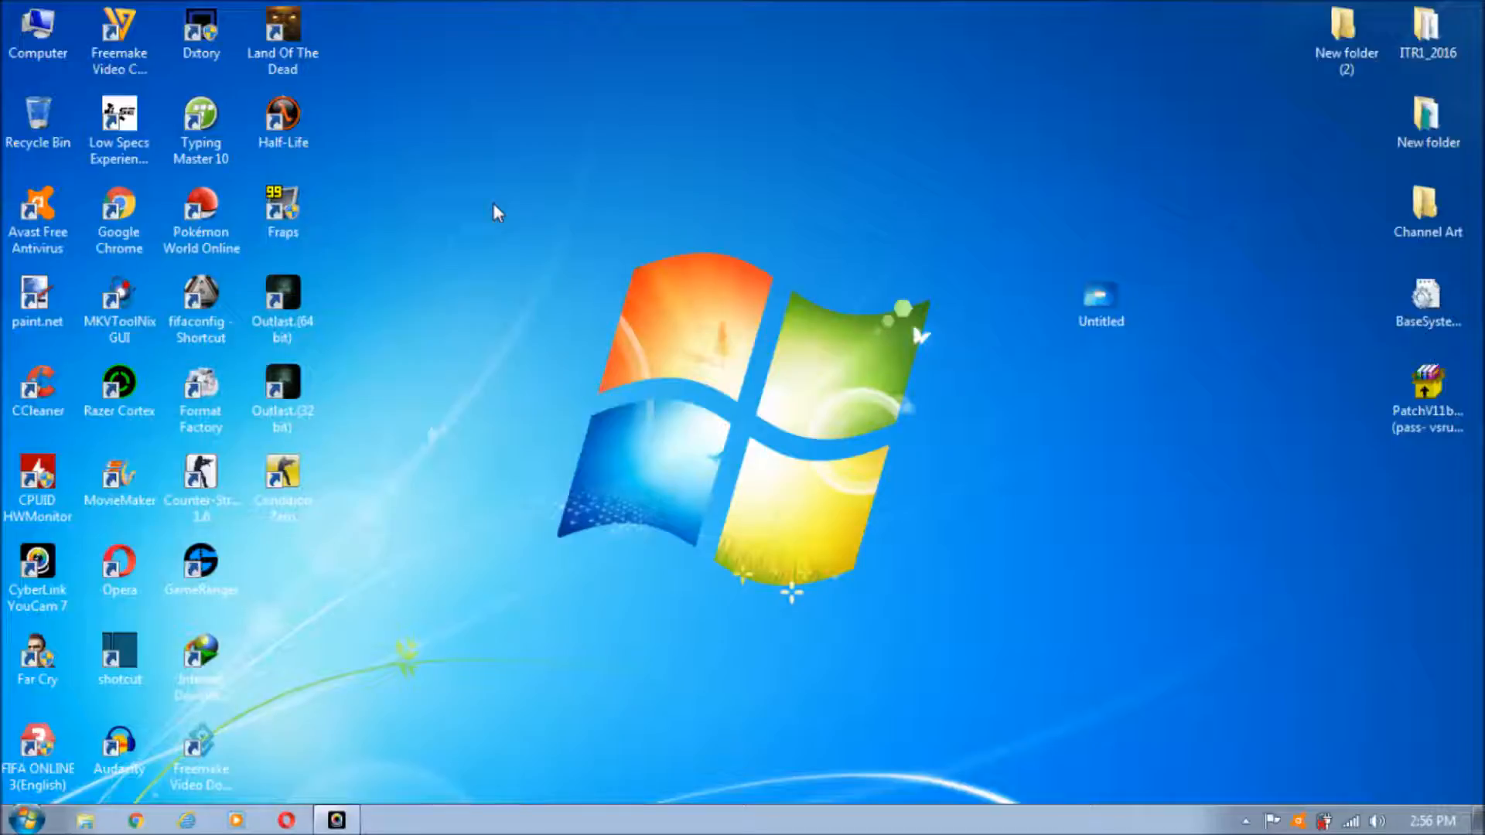
pyautogui.click(119, 121)
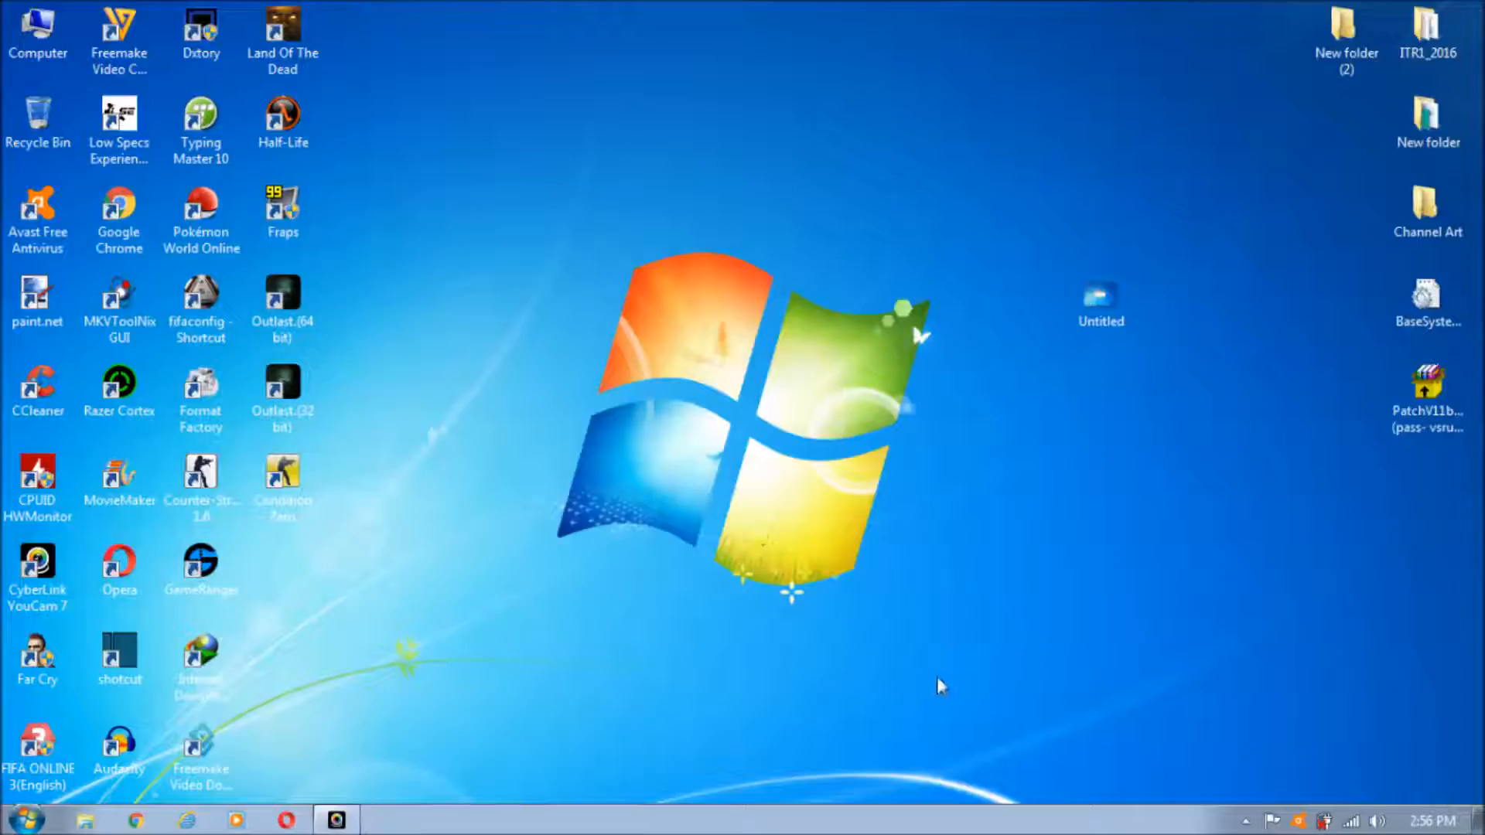
pyautogui.moveTo(1058, 727)
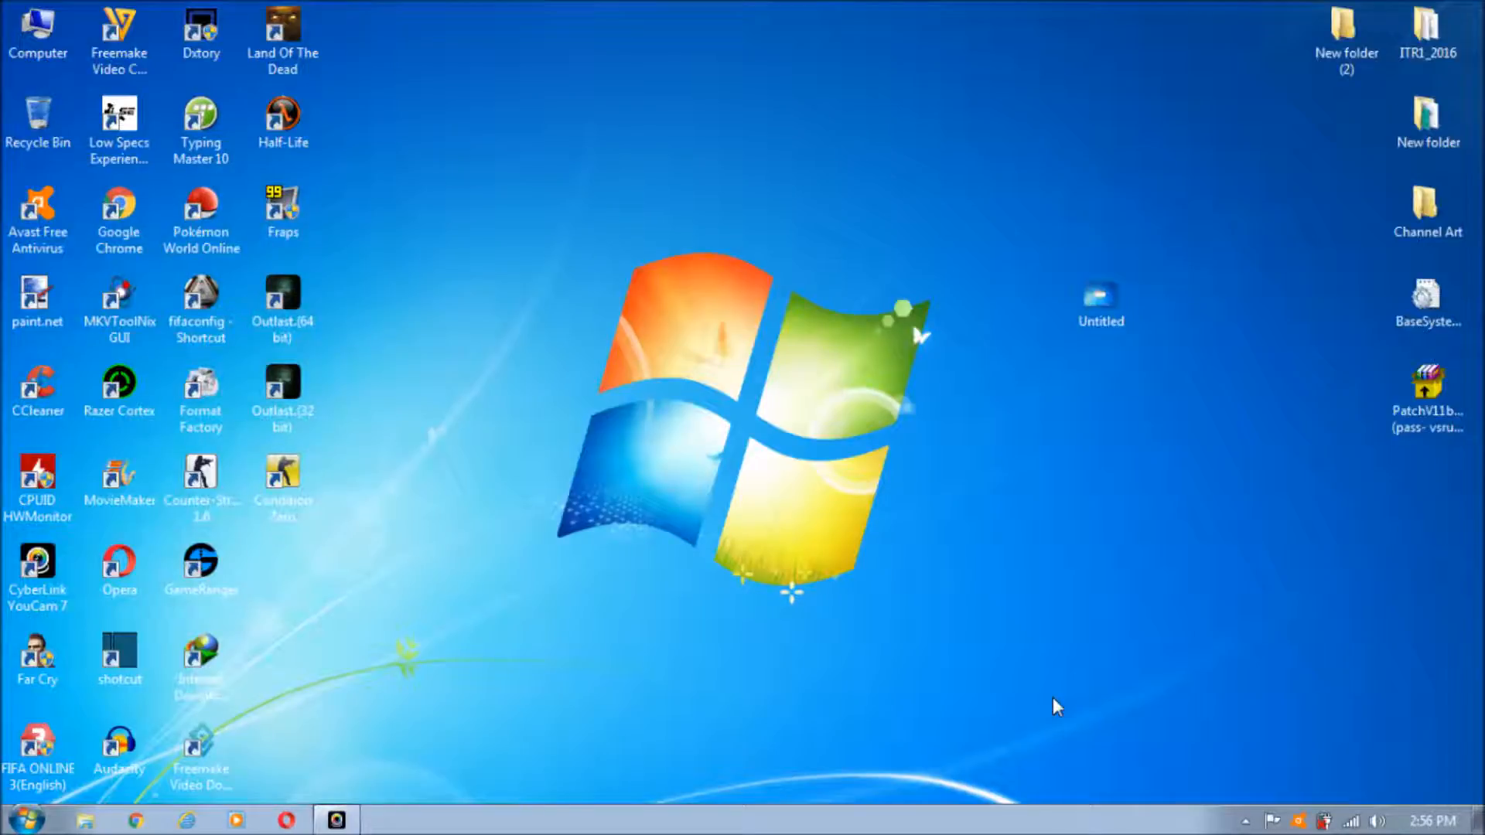